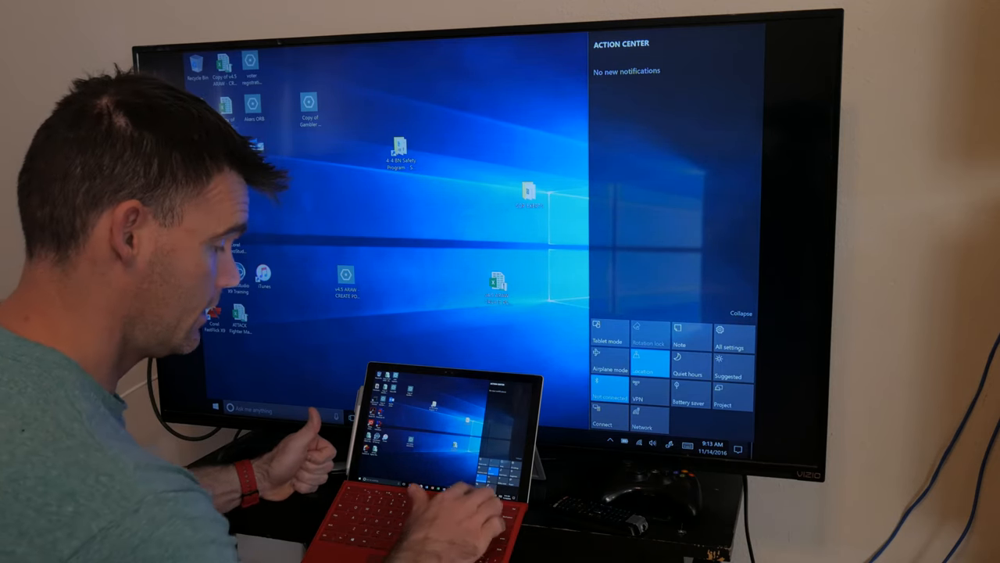
Check the wireless display connection details, then dismiss the notification panel.
{"action": "left_click", "coordinate": [603, 412]}
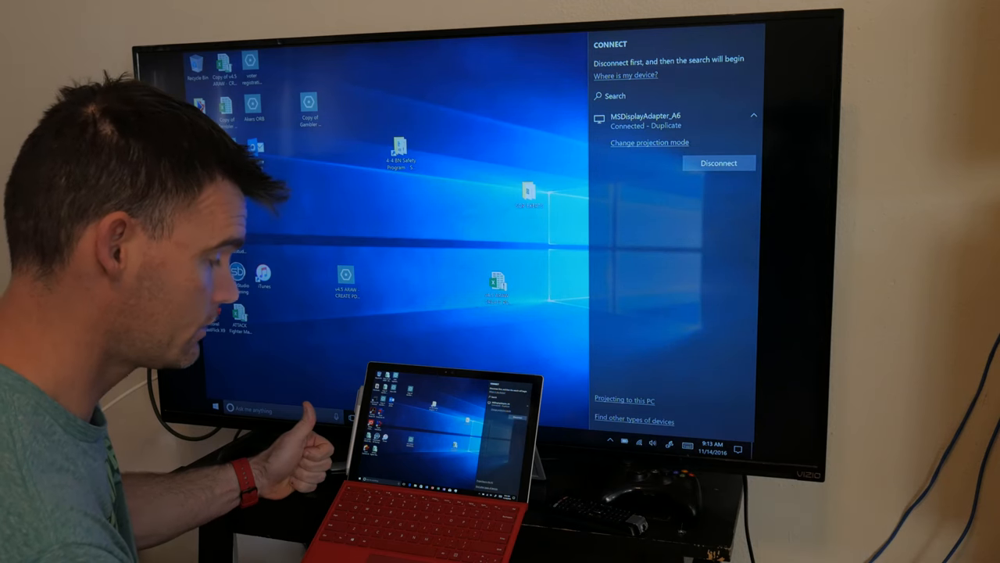
{"action": "left_click", "coordinate": [717, 163]}
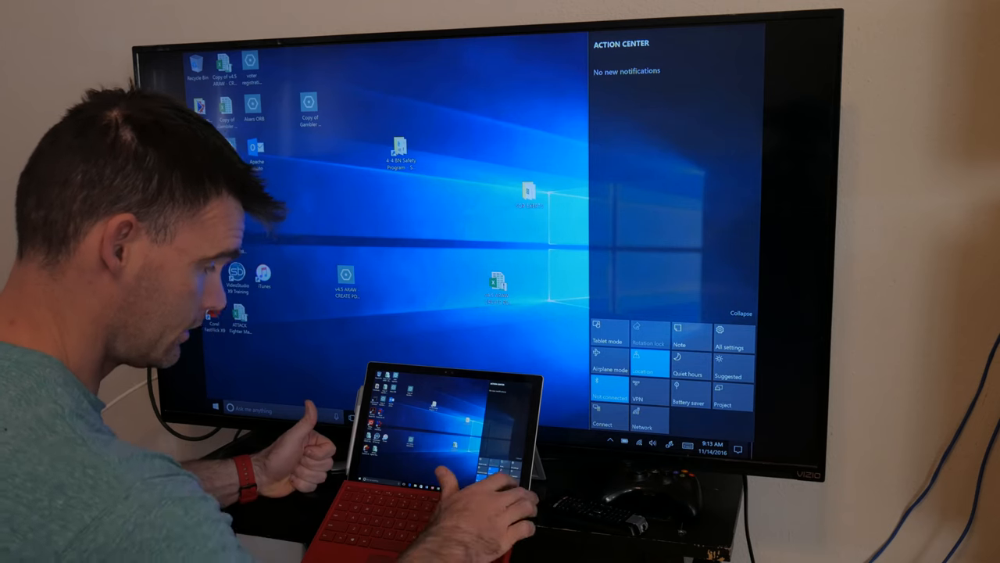
{"action": "left_click", "coordinate": [726, 398]}
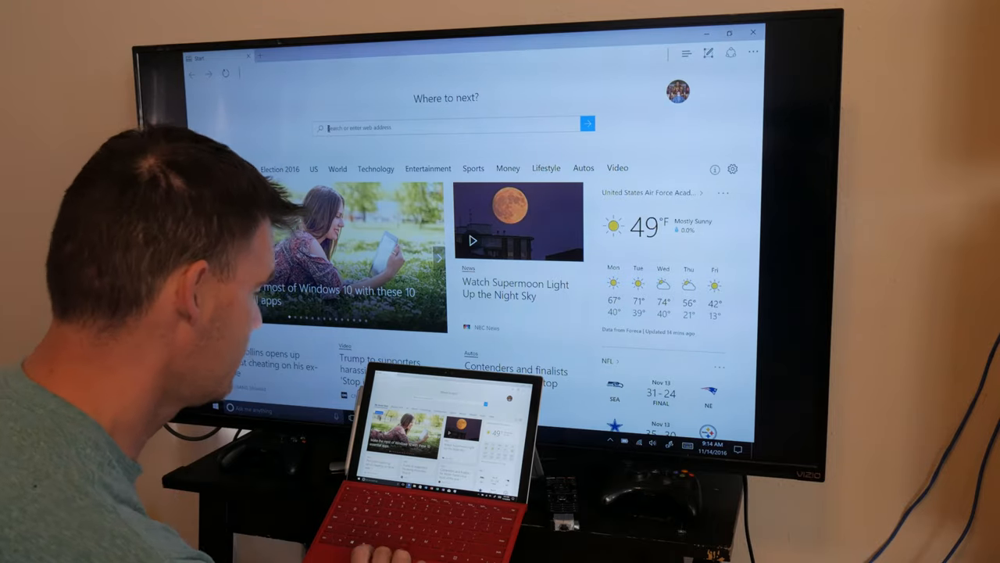
Scroll the YouTube page and open the Techno GI channel from My channel.
{"action": "scroll", "scroll_direction": "down", "scroll_amount": 3}
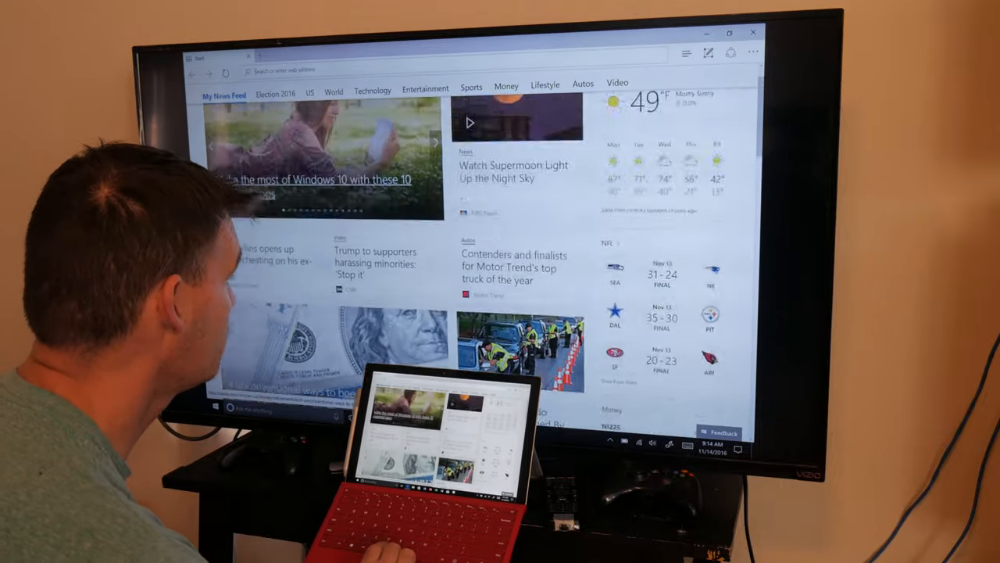
{"action": "scroll", "scroll_direction": "down", "scroll_amount": 3}
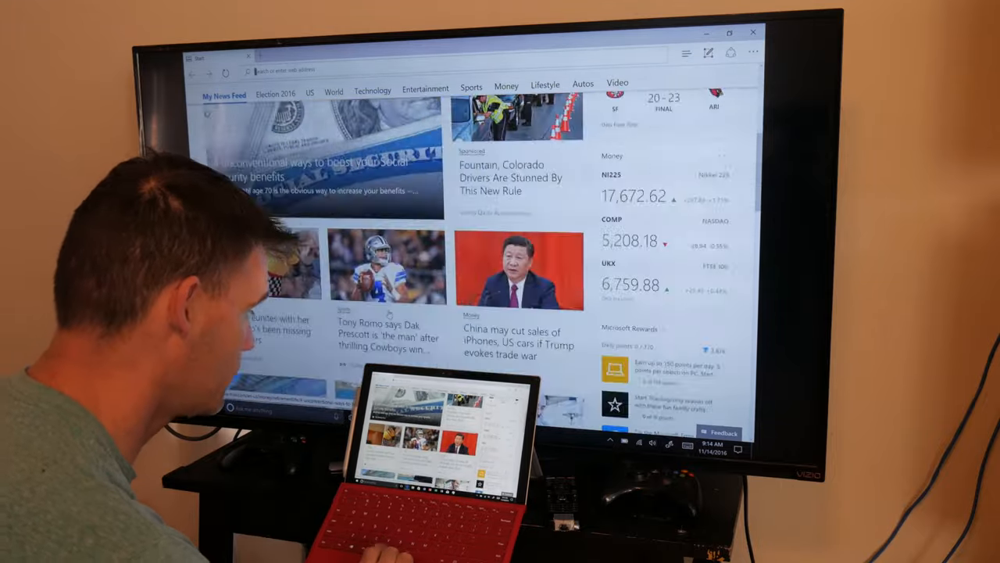
{"action": "scroll", "scroll_direction": "down", "scroll_amount": 3}
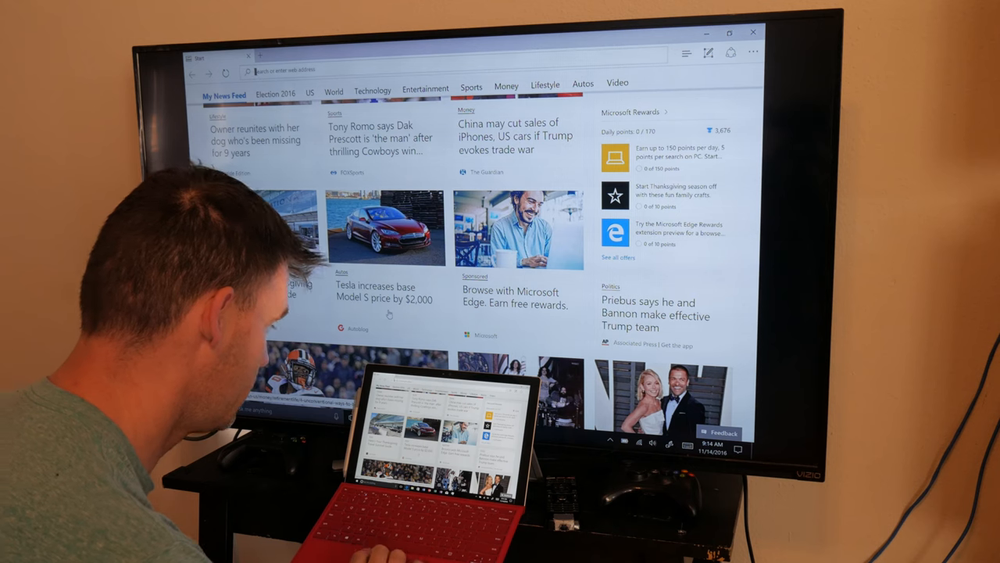
{"action": "scroll", "scroll_direction": "down", "scroll_amount": 3}
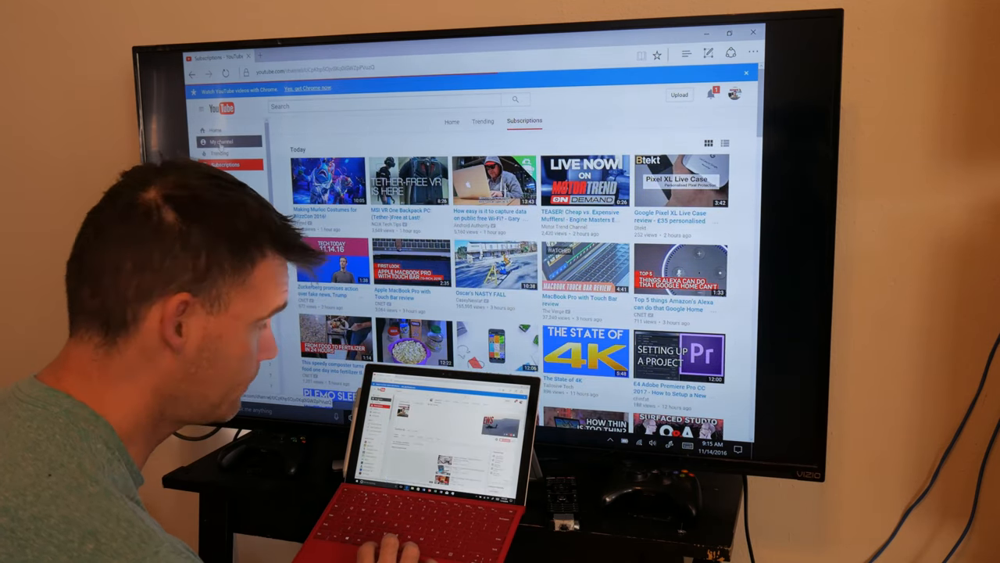
{"action": "left_click", "coordinate": [223, 141]}
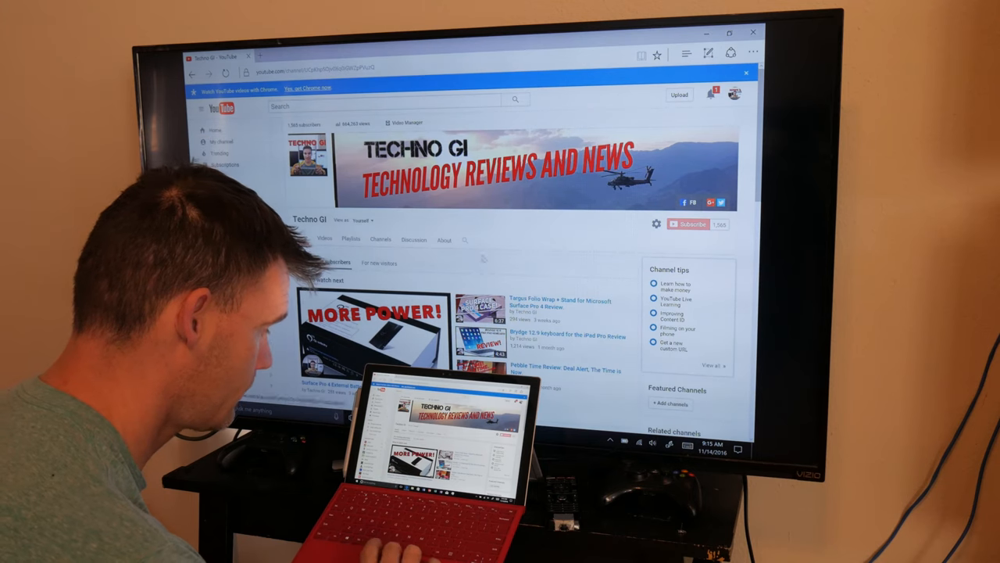